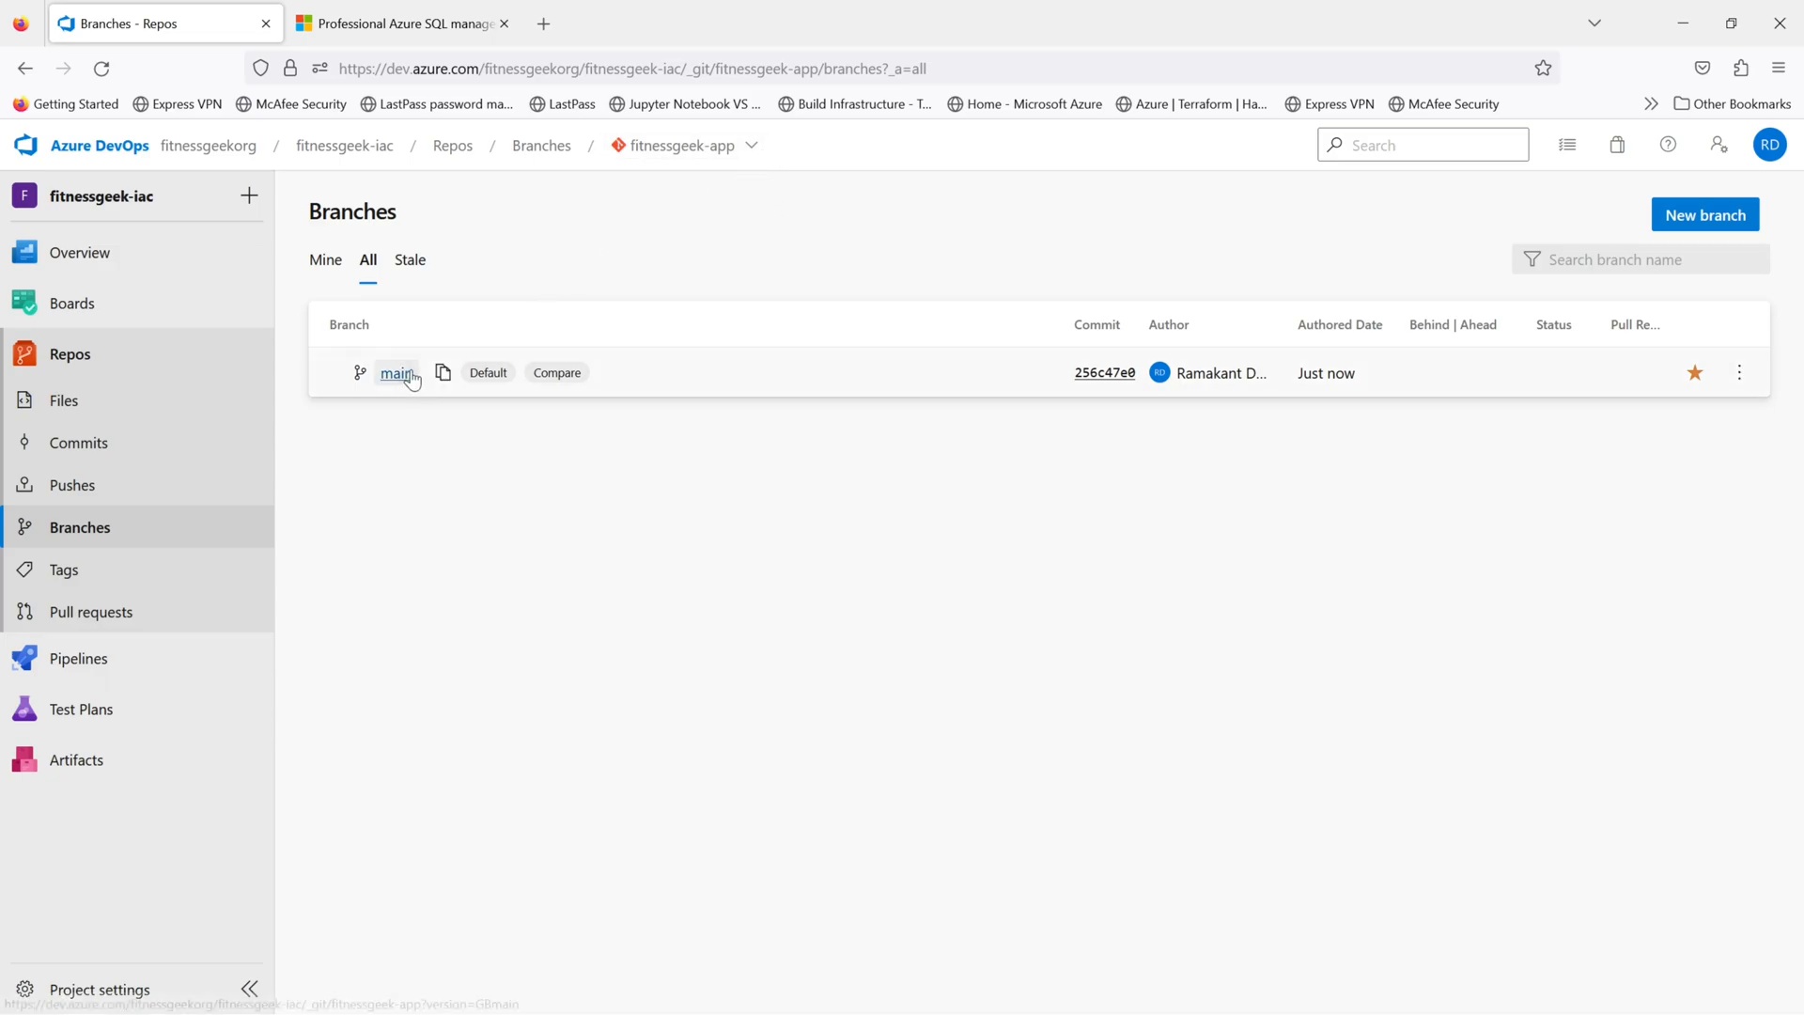
Return to the fitnessgeekorg project list and enter the Fitnessgeek-demo project
{"action": "left_click", "coordinate": [99, 145]}
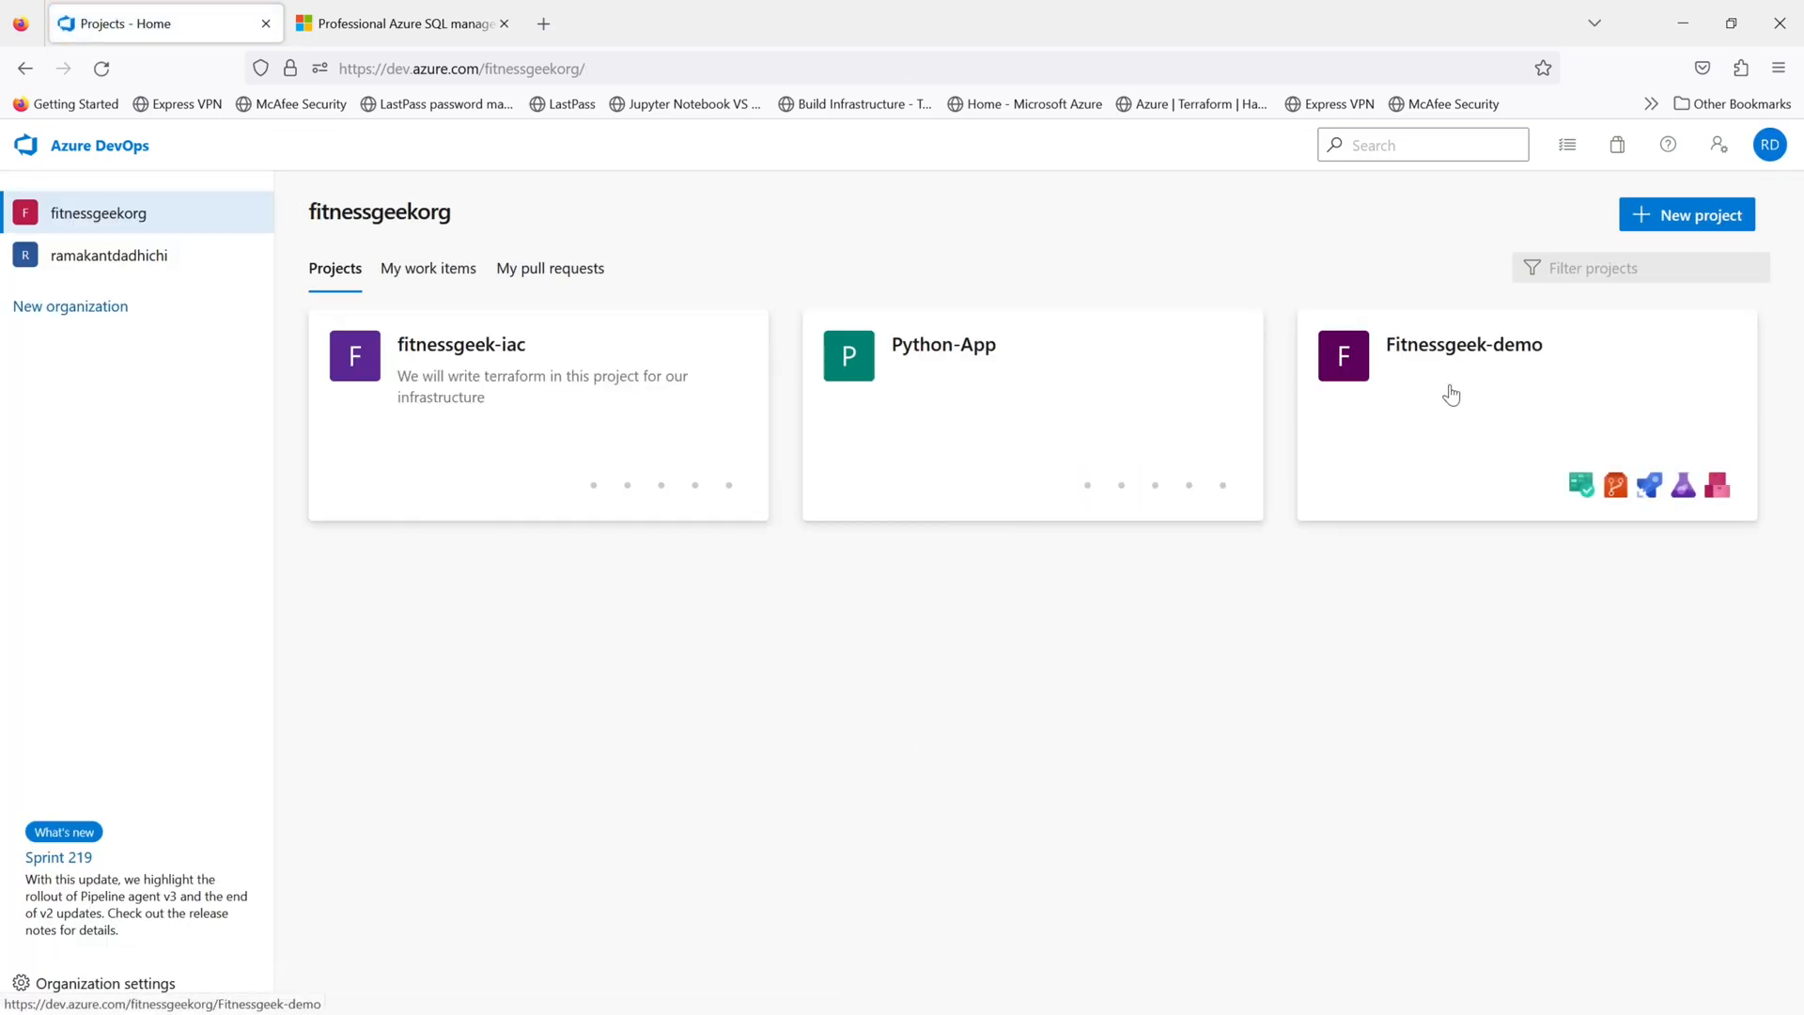
{"action": "left_click", "coordinate": [1465, 344]}
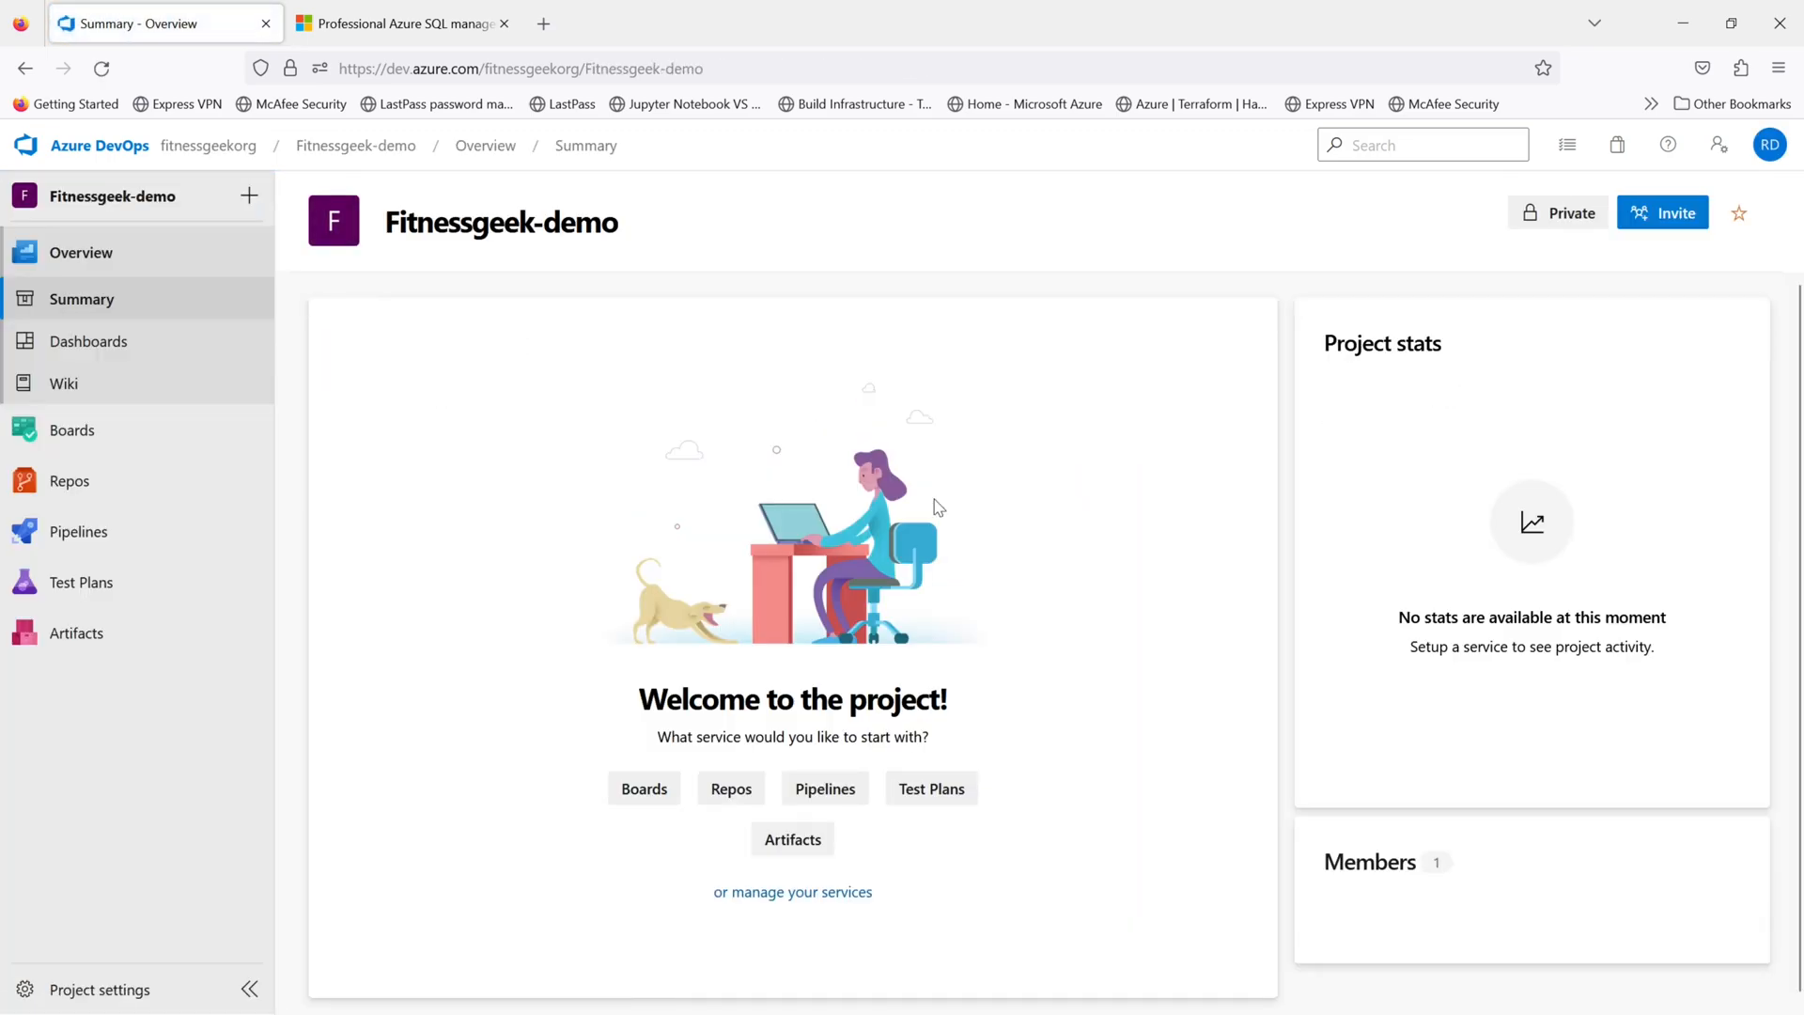
Go to the empty Fitnessgeek-demo repo and begin Import repository
{"action": "left_click", "coordinate": [729, 787]}
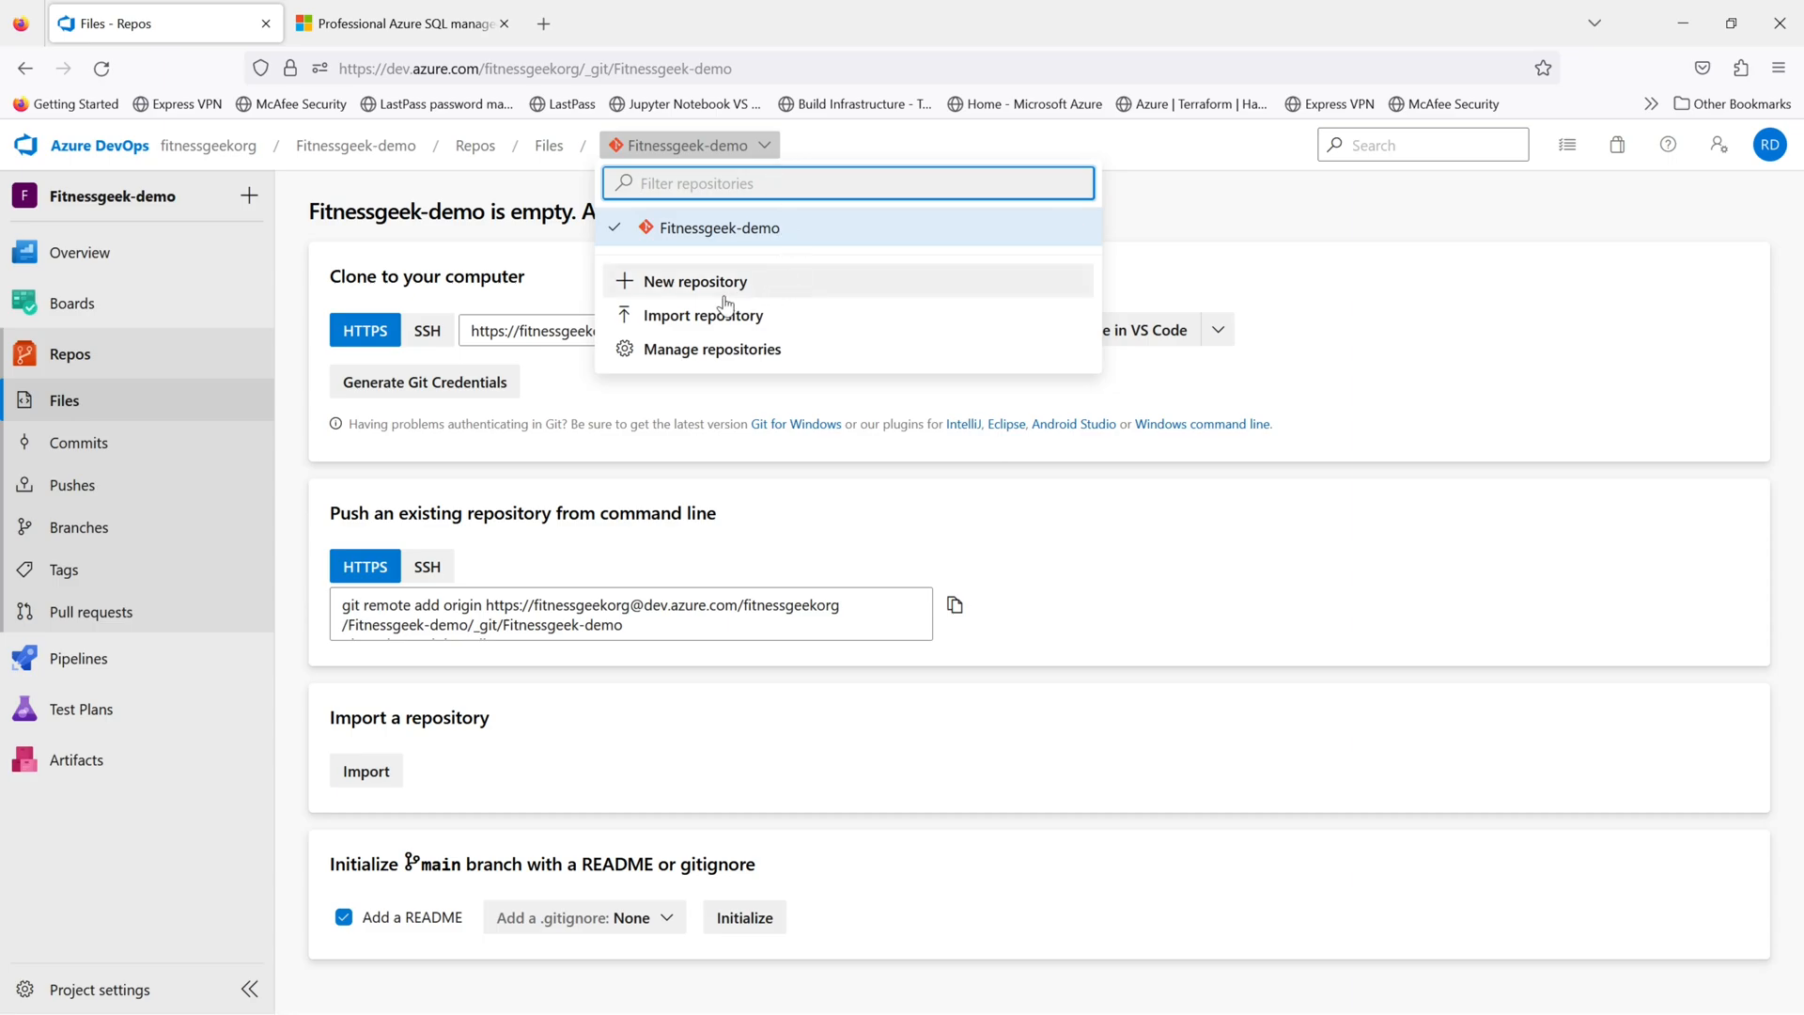
{"action": "mouse_move", "coordinate": [755, 322]}
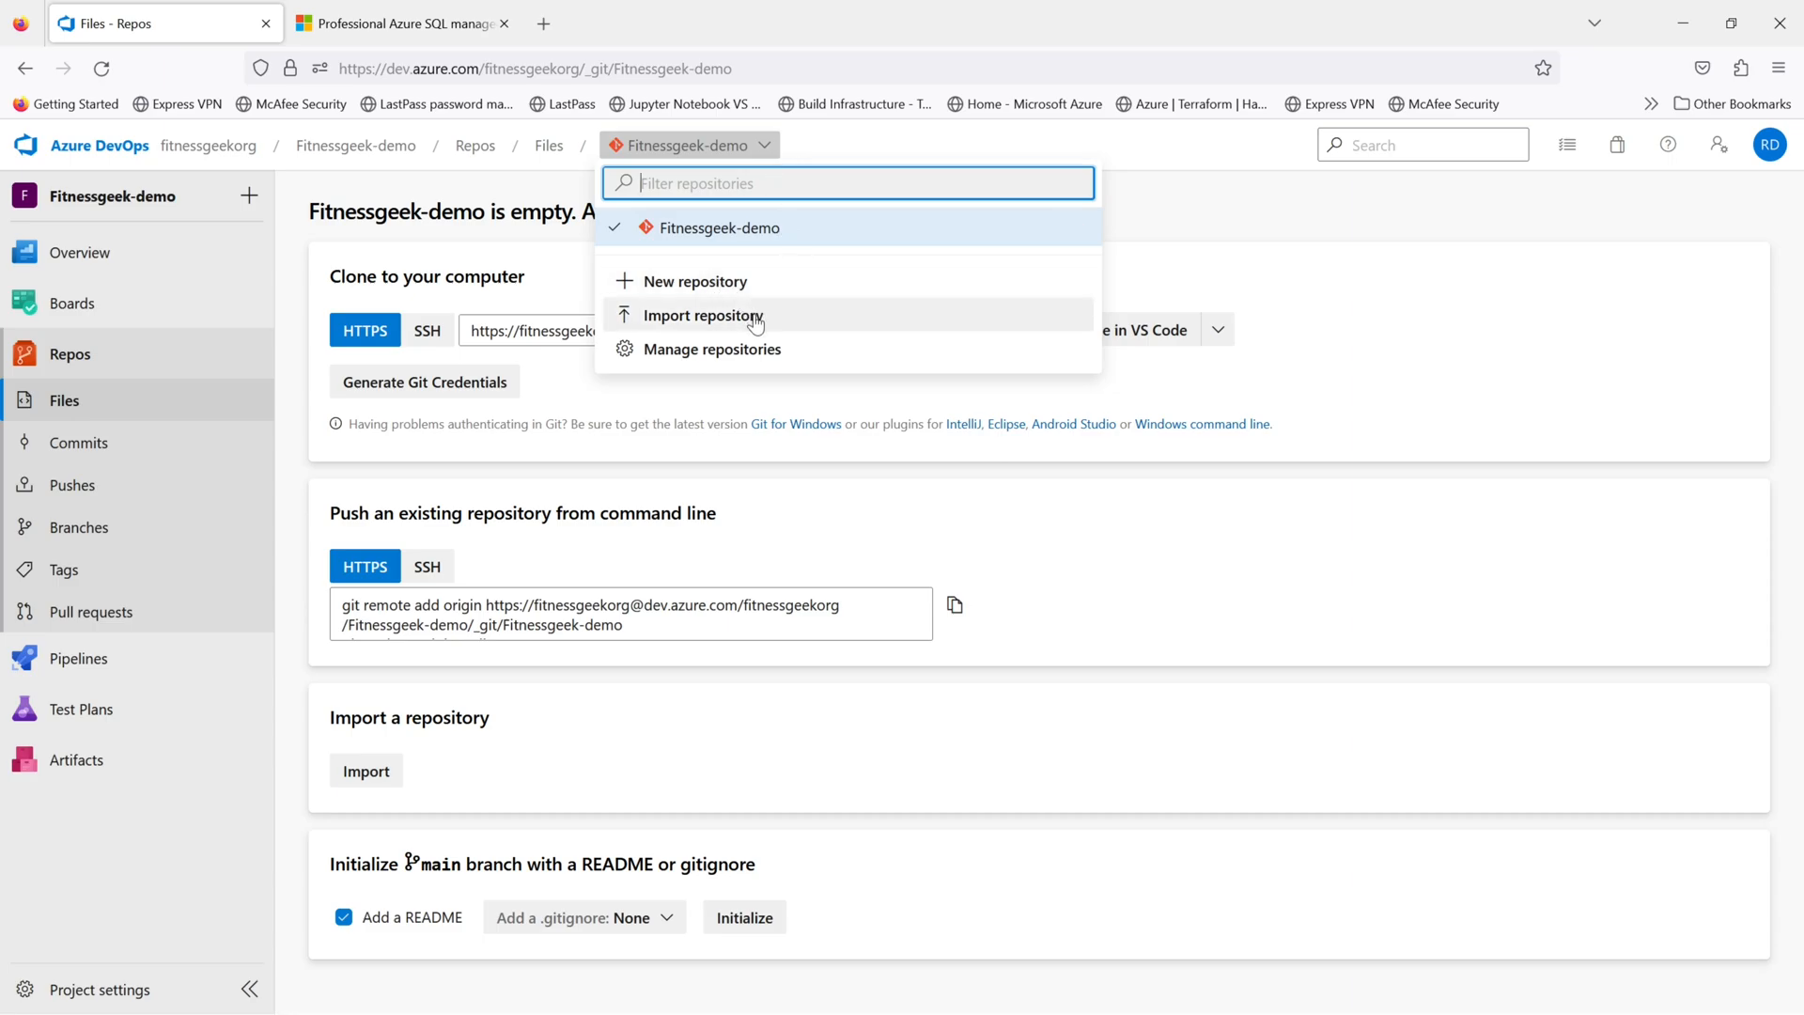
{"action": "left_click", "coordinate": [698, 316]}
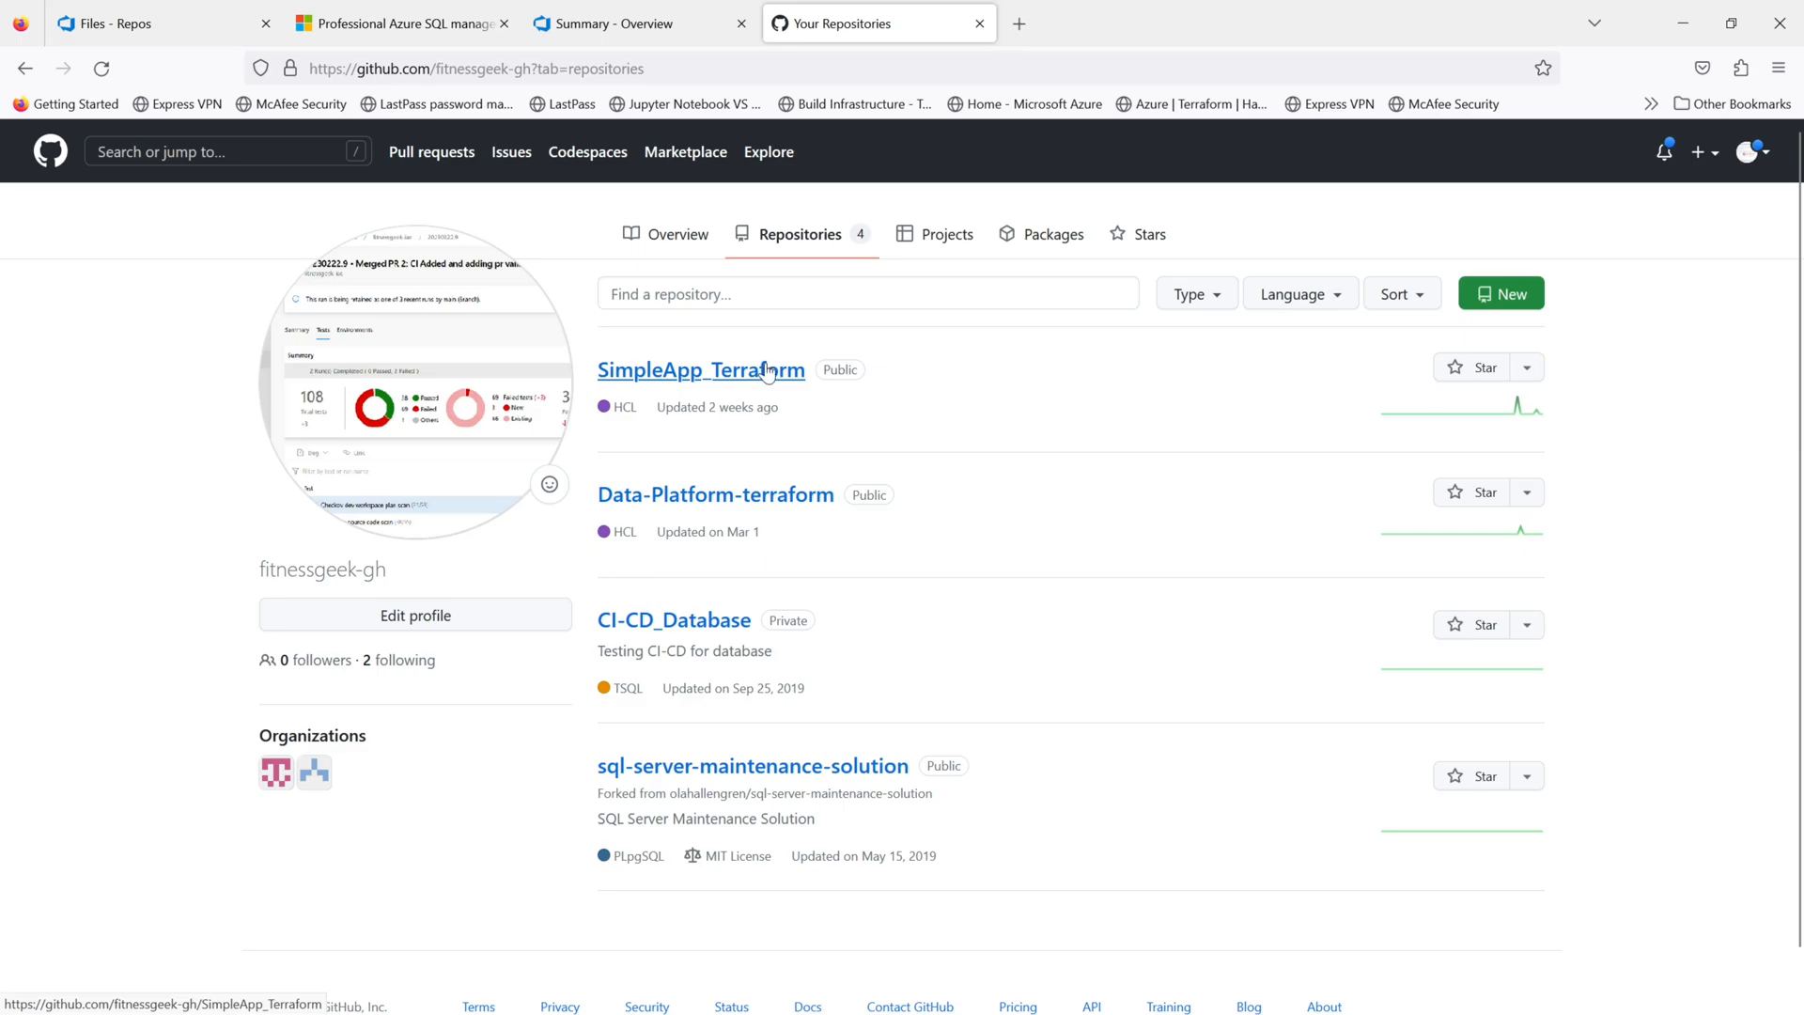
View the SimpleApp_Terraform repository on GitHub and select its URL in the address bar
{"action": "left_click", "coordinate": [701, 369]}
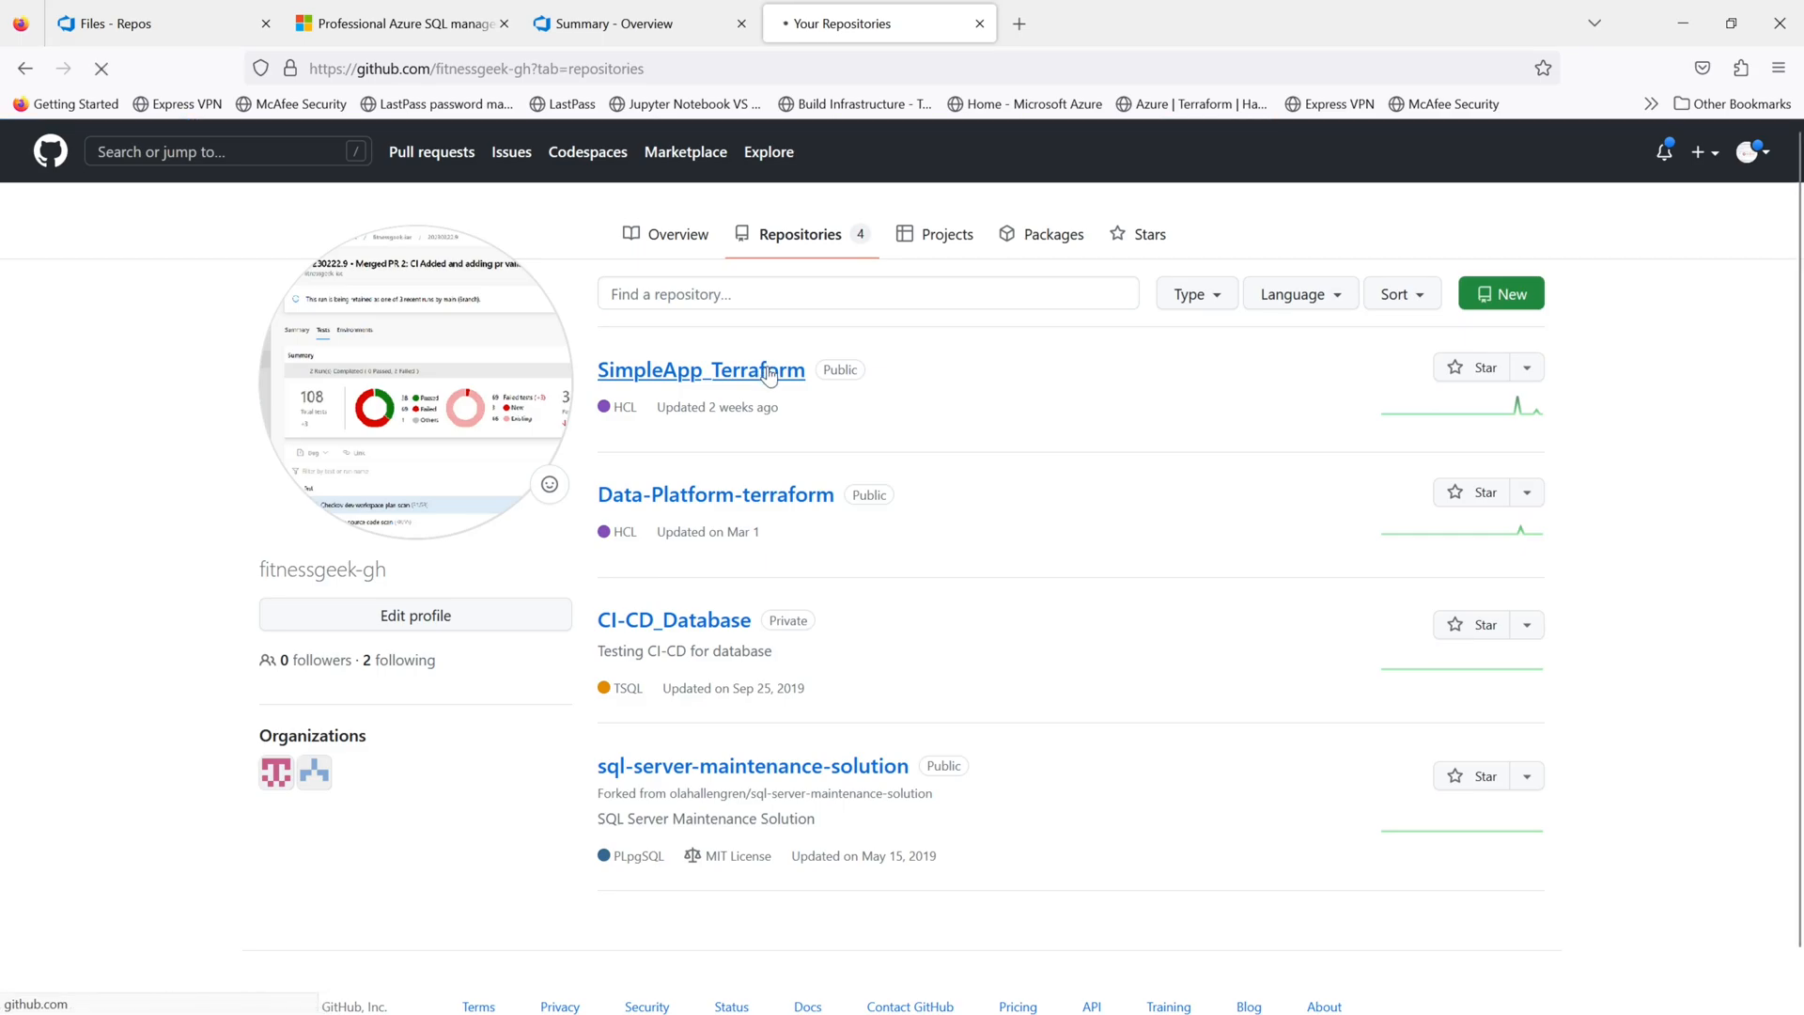
{"action": "left_click", "coordinate": [701, 369]}
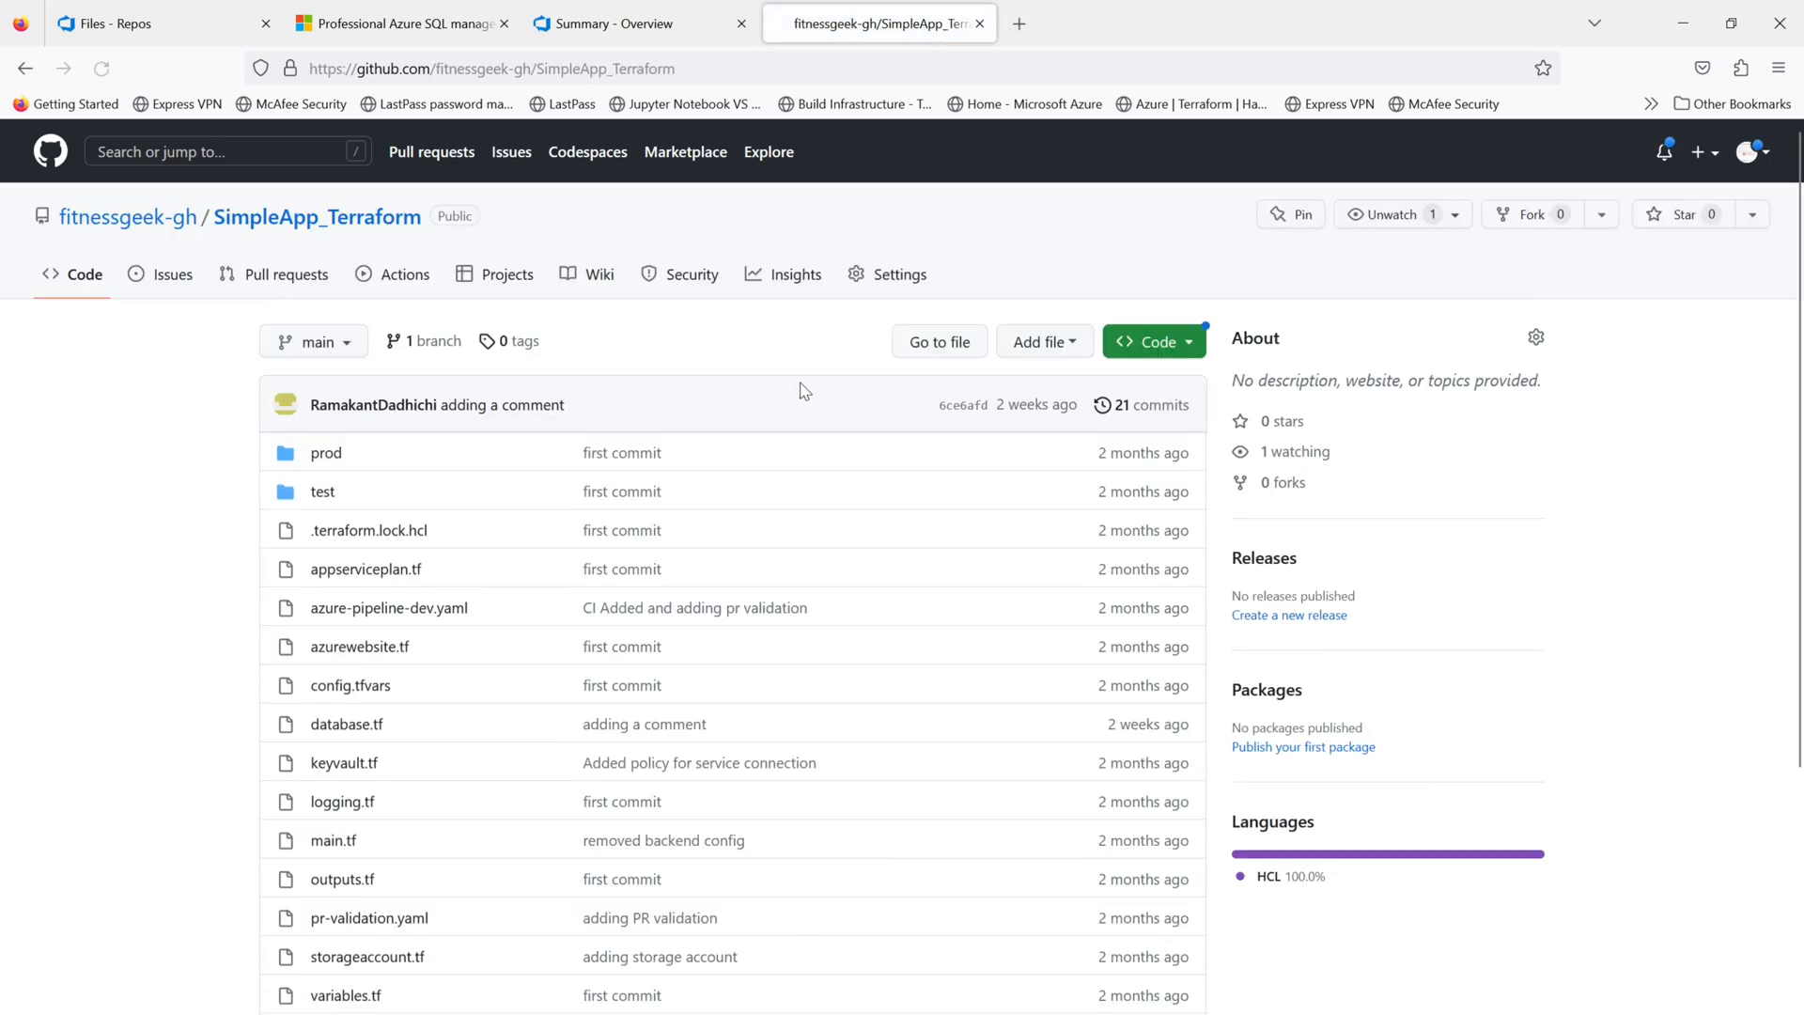
{"action": "left_click", "coordinate": [492, 67]}
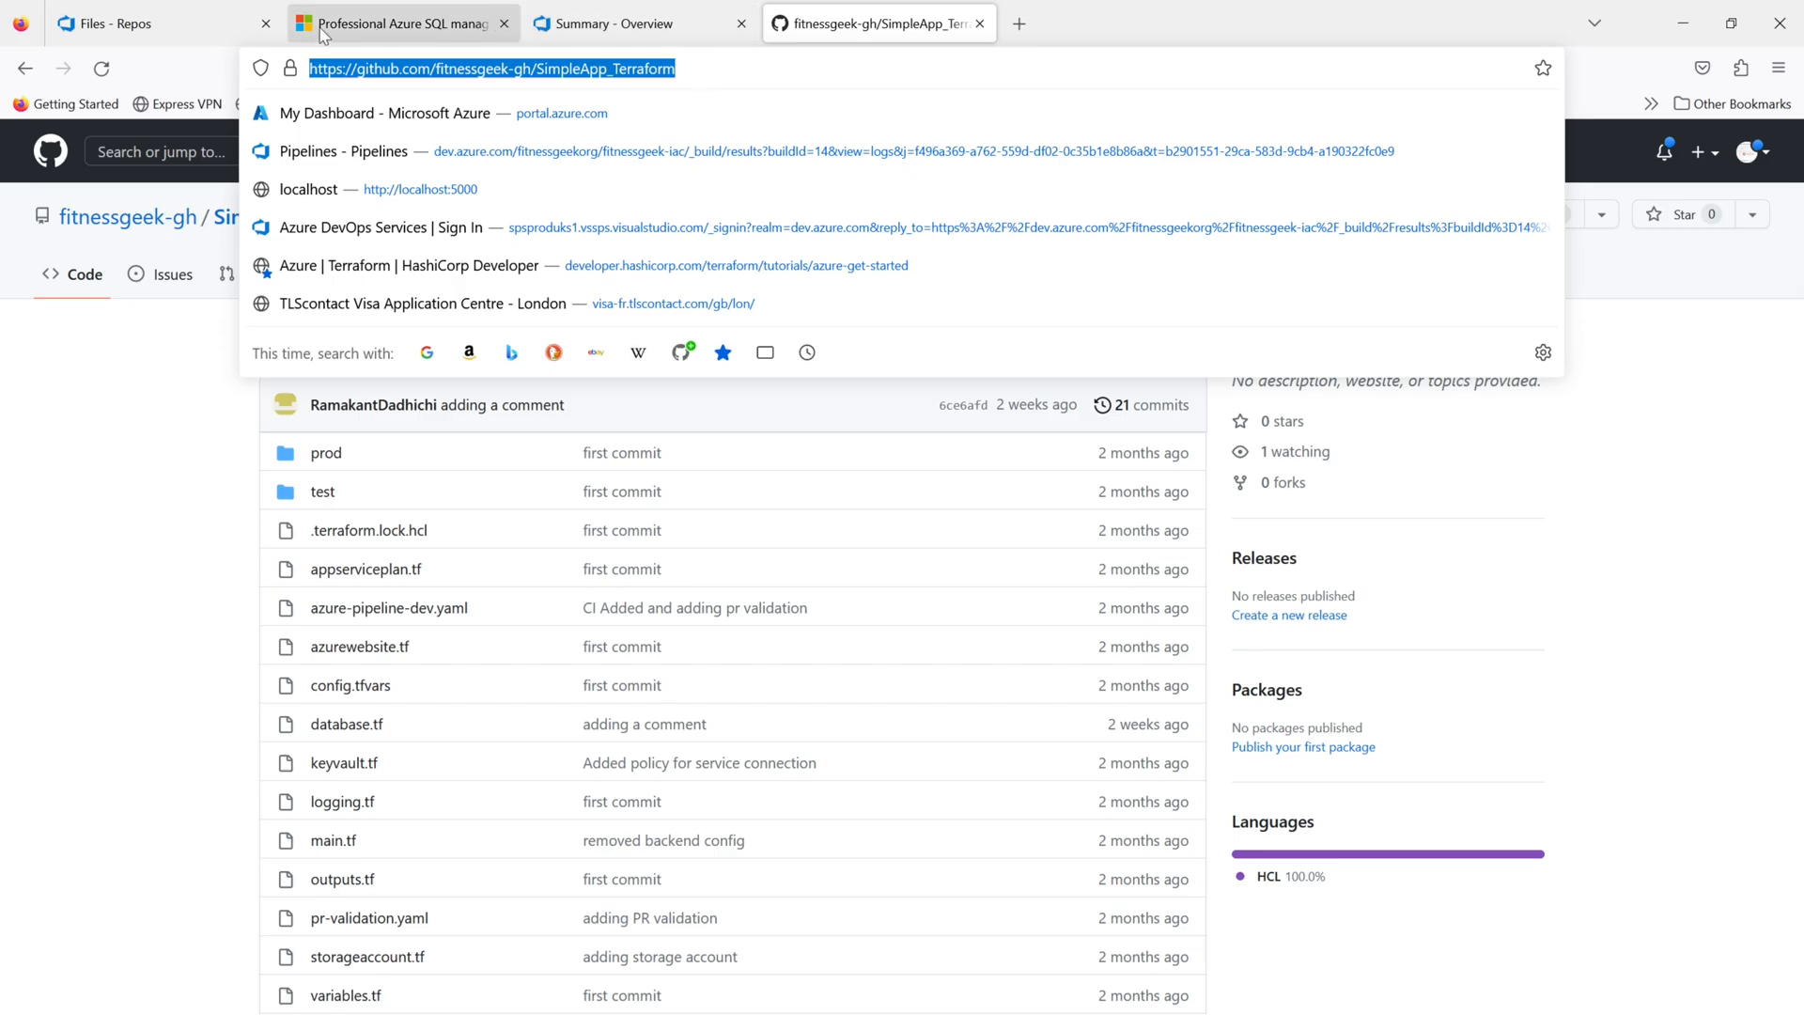
{"action": "left_click", "coordinate": [161, 23]}
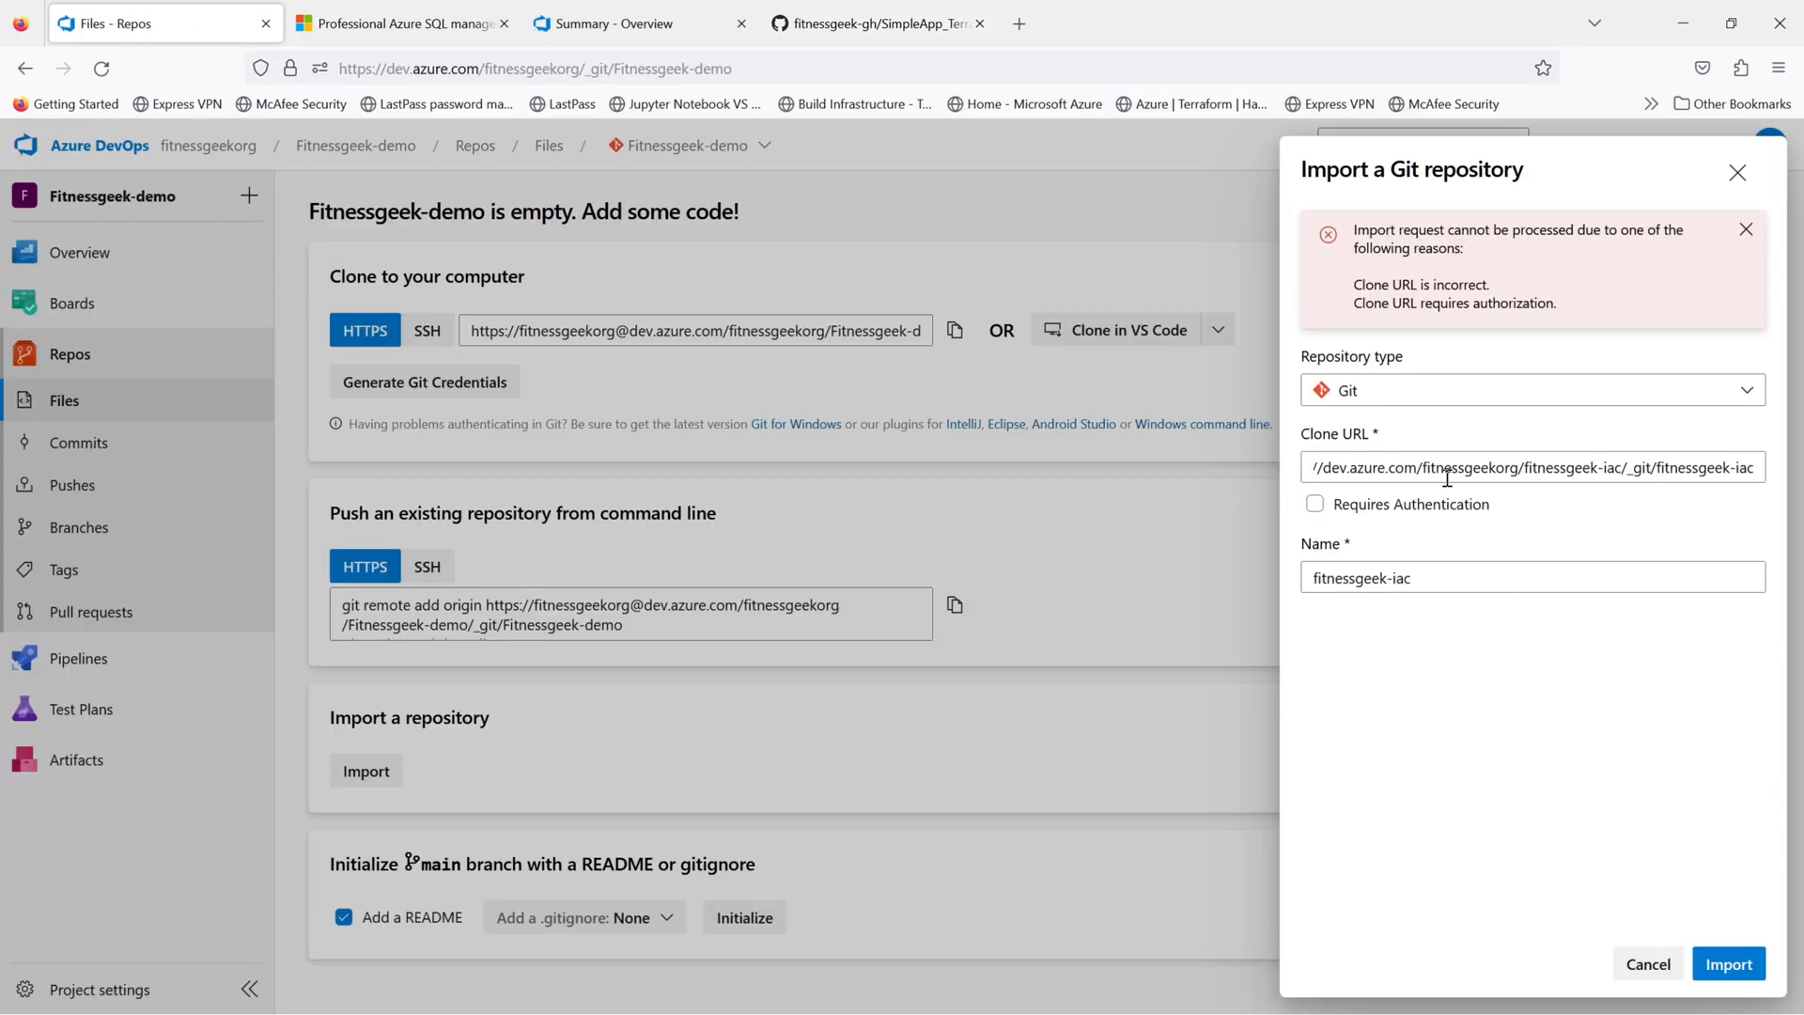
{"action": "type", "text": "https://github.com/fitnessgeek-gh/SimpleApp_Terraform"}
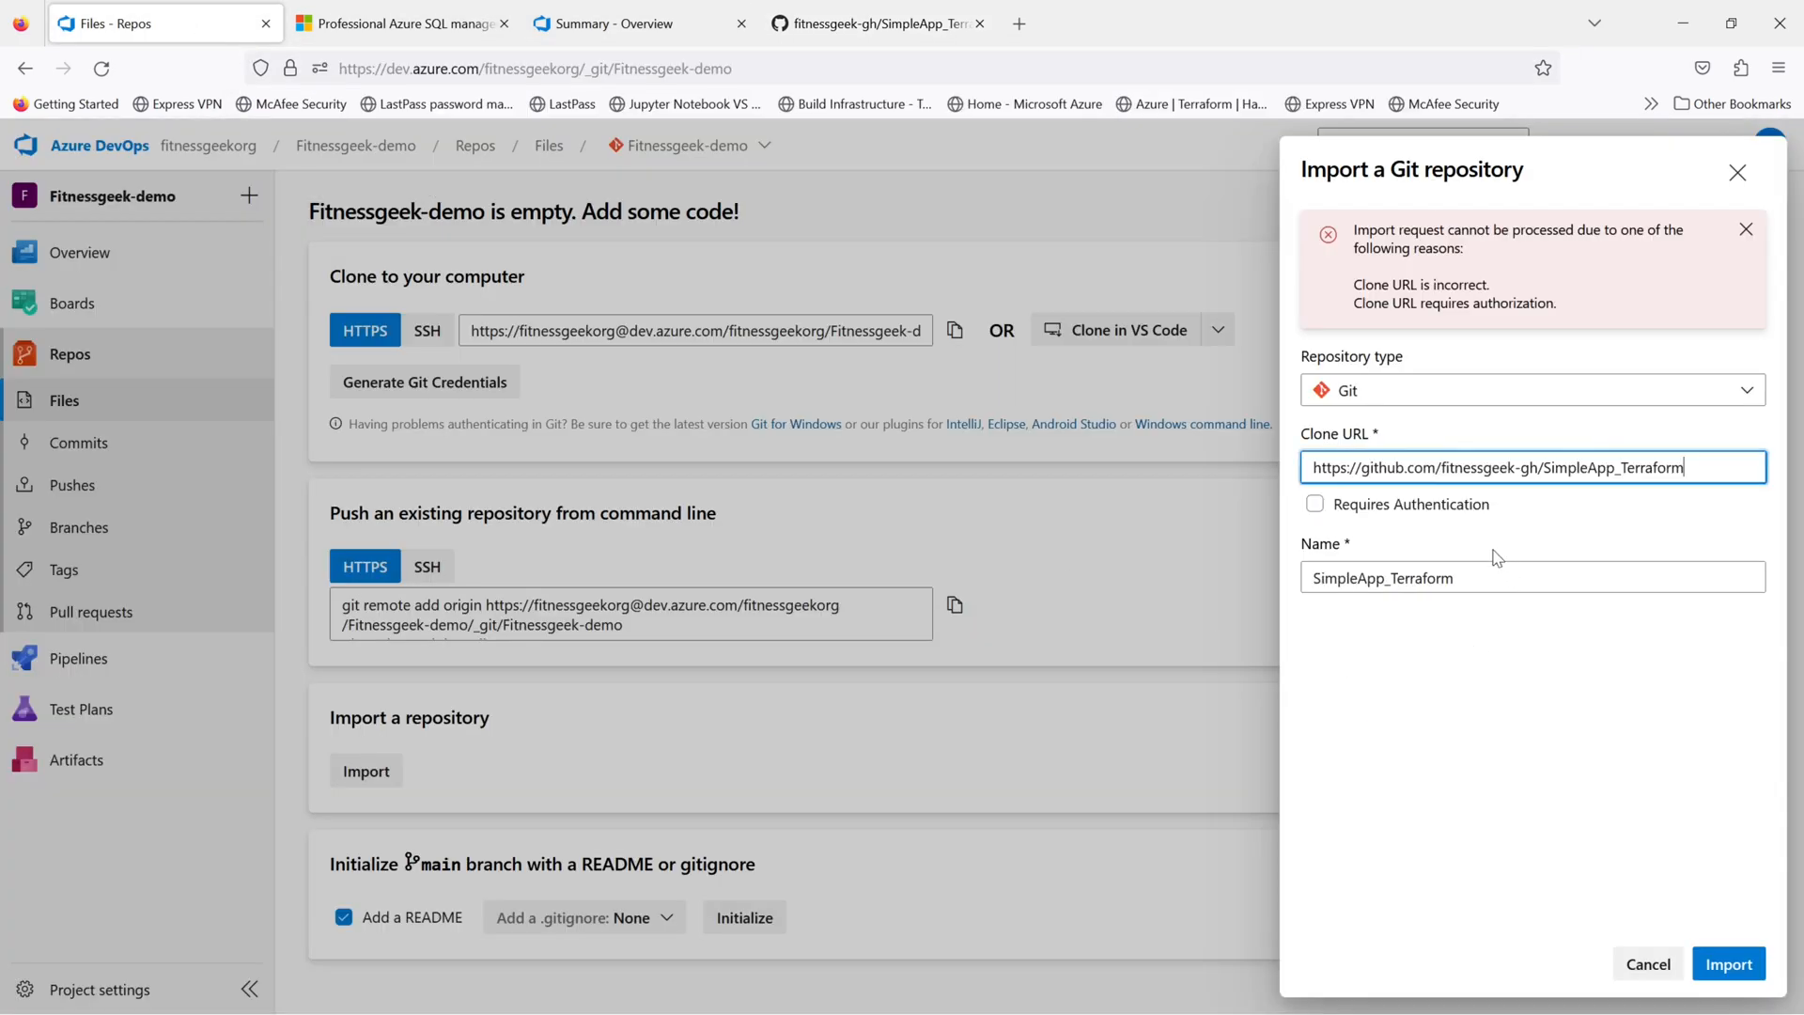
{"action": "mouse_move", "coordinate": [1380, 612]}
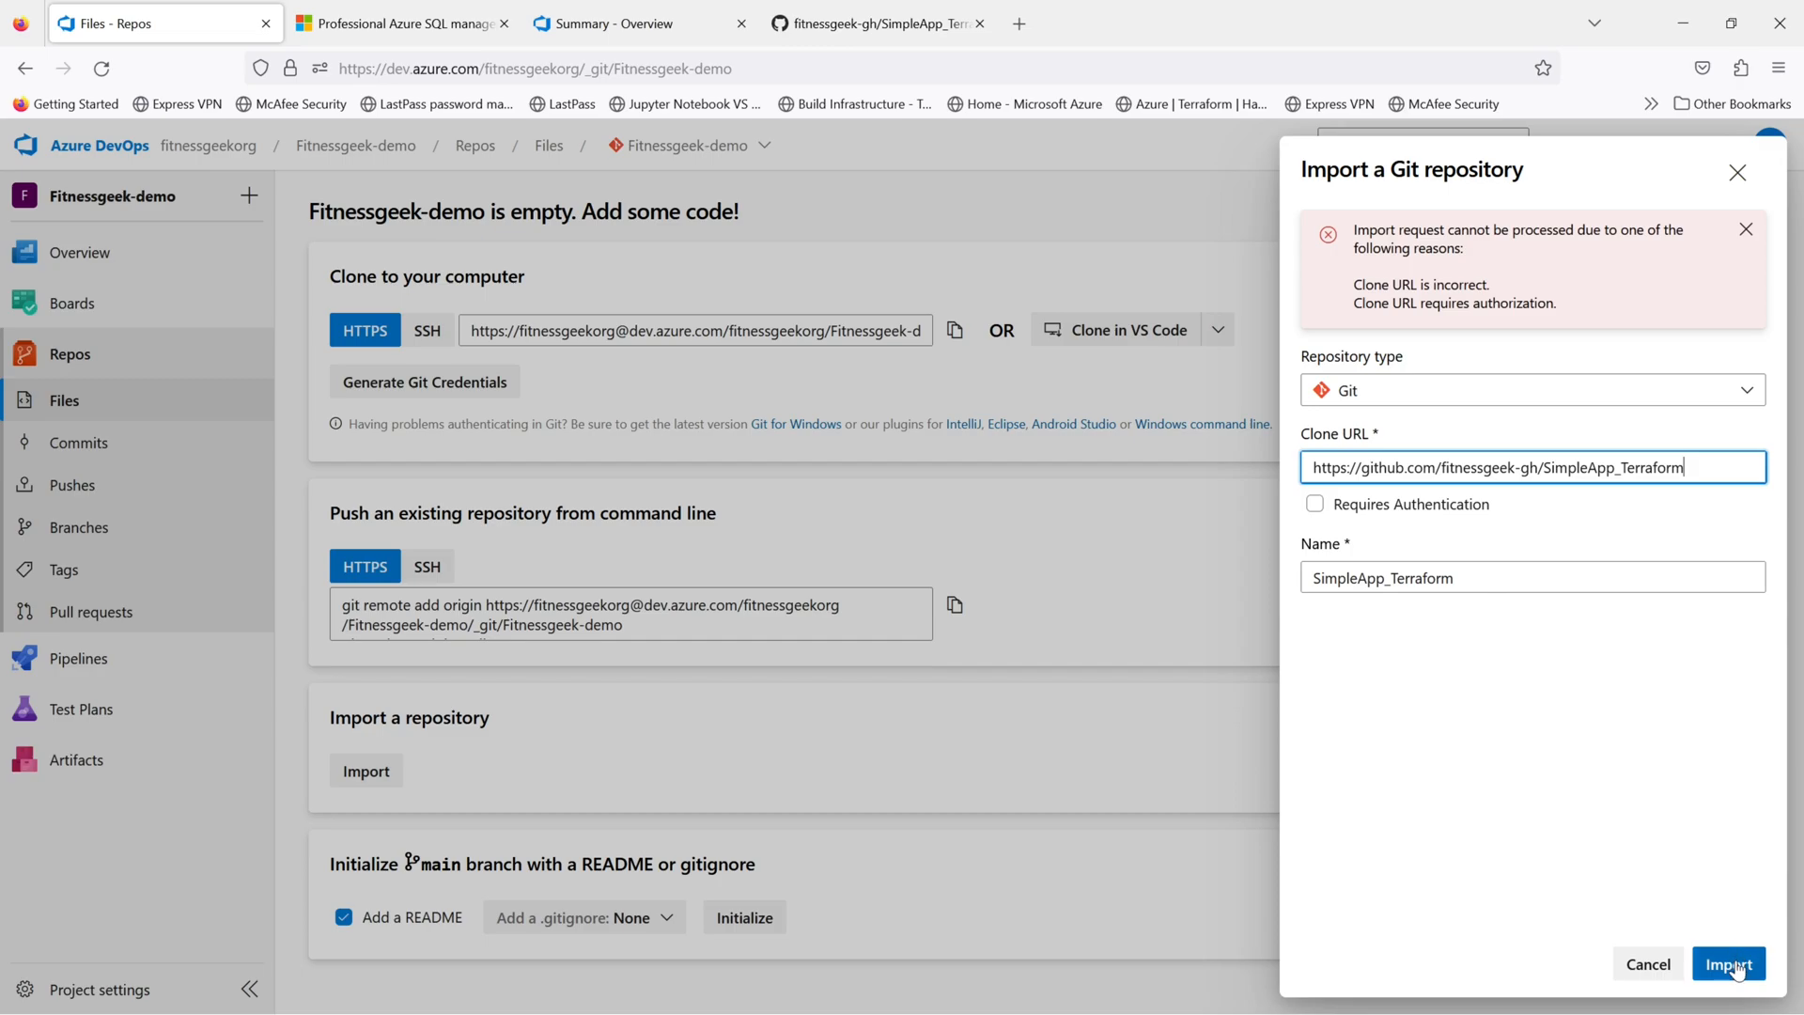
{"action": "left_click", "coordinate": [1728, 965]}
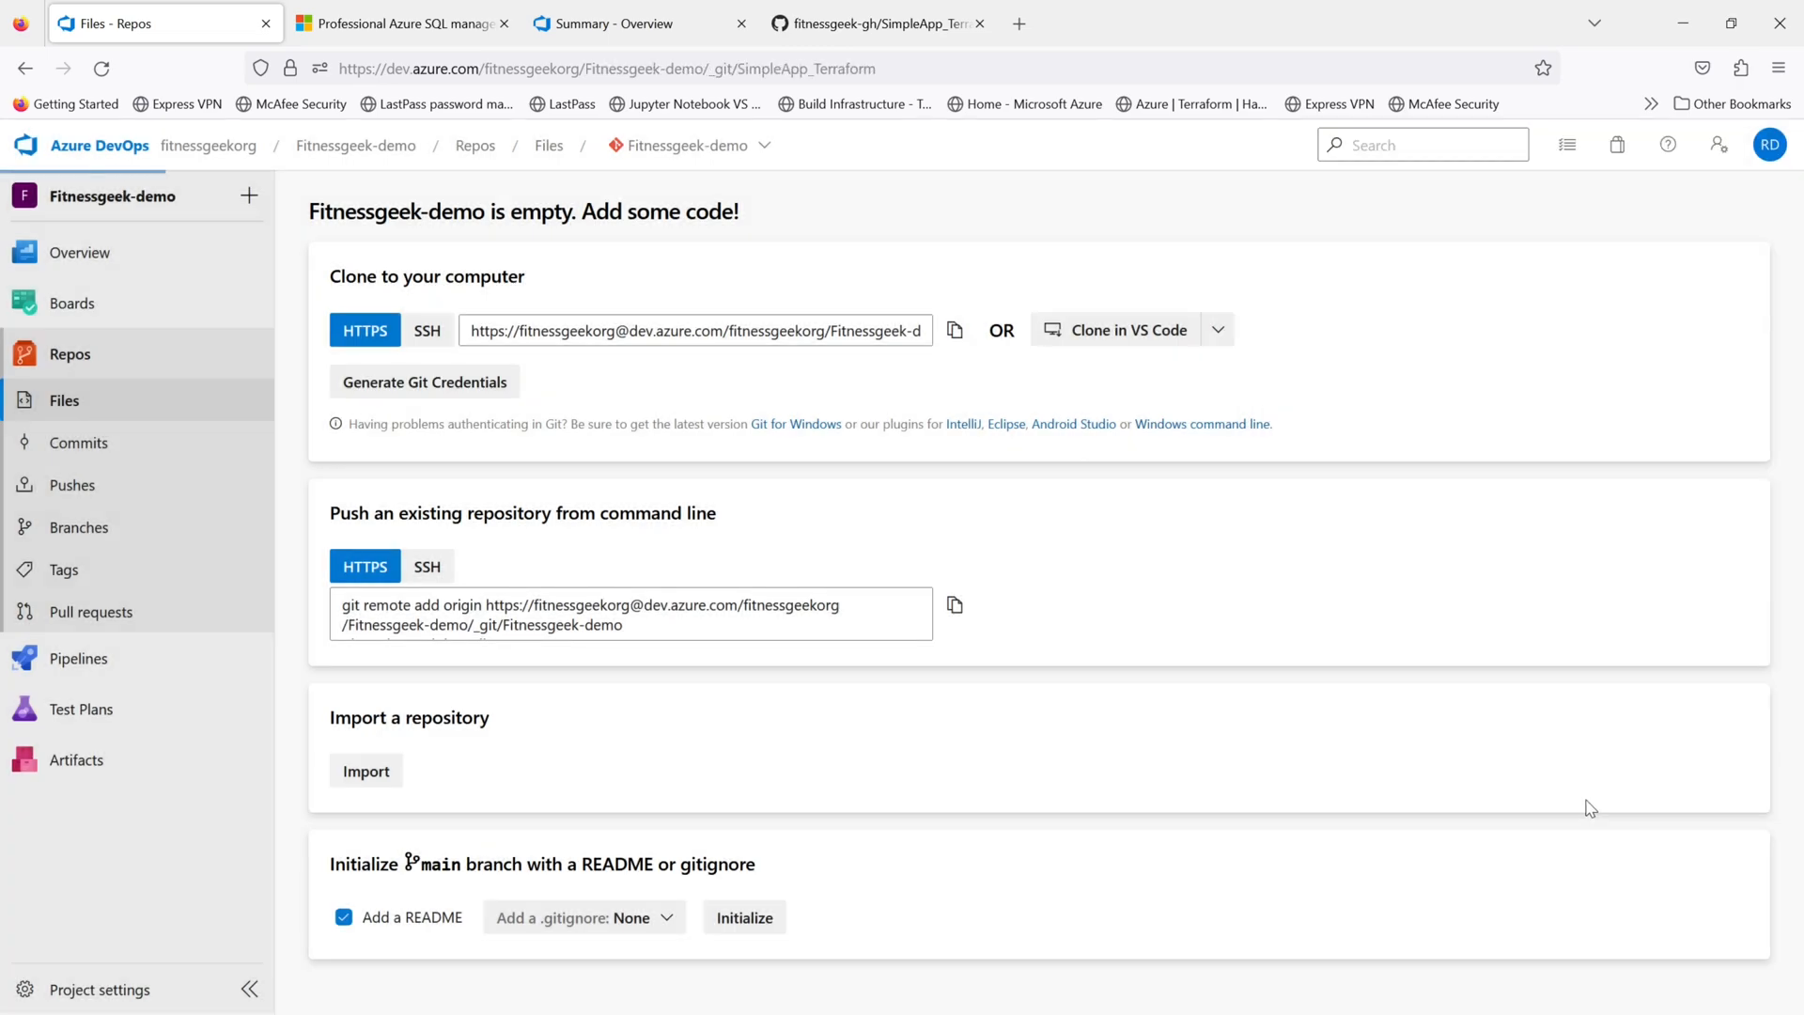
After Import Successful, show SimpleApp_Terraform's files and list both project repositories
{"action": "left_click", "coordinate": [365, 770]}
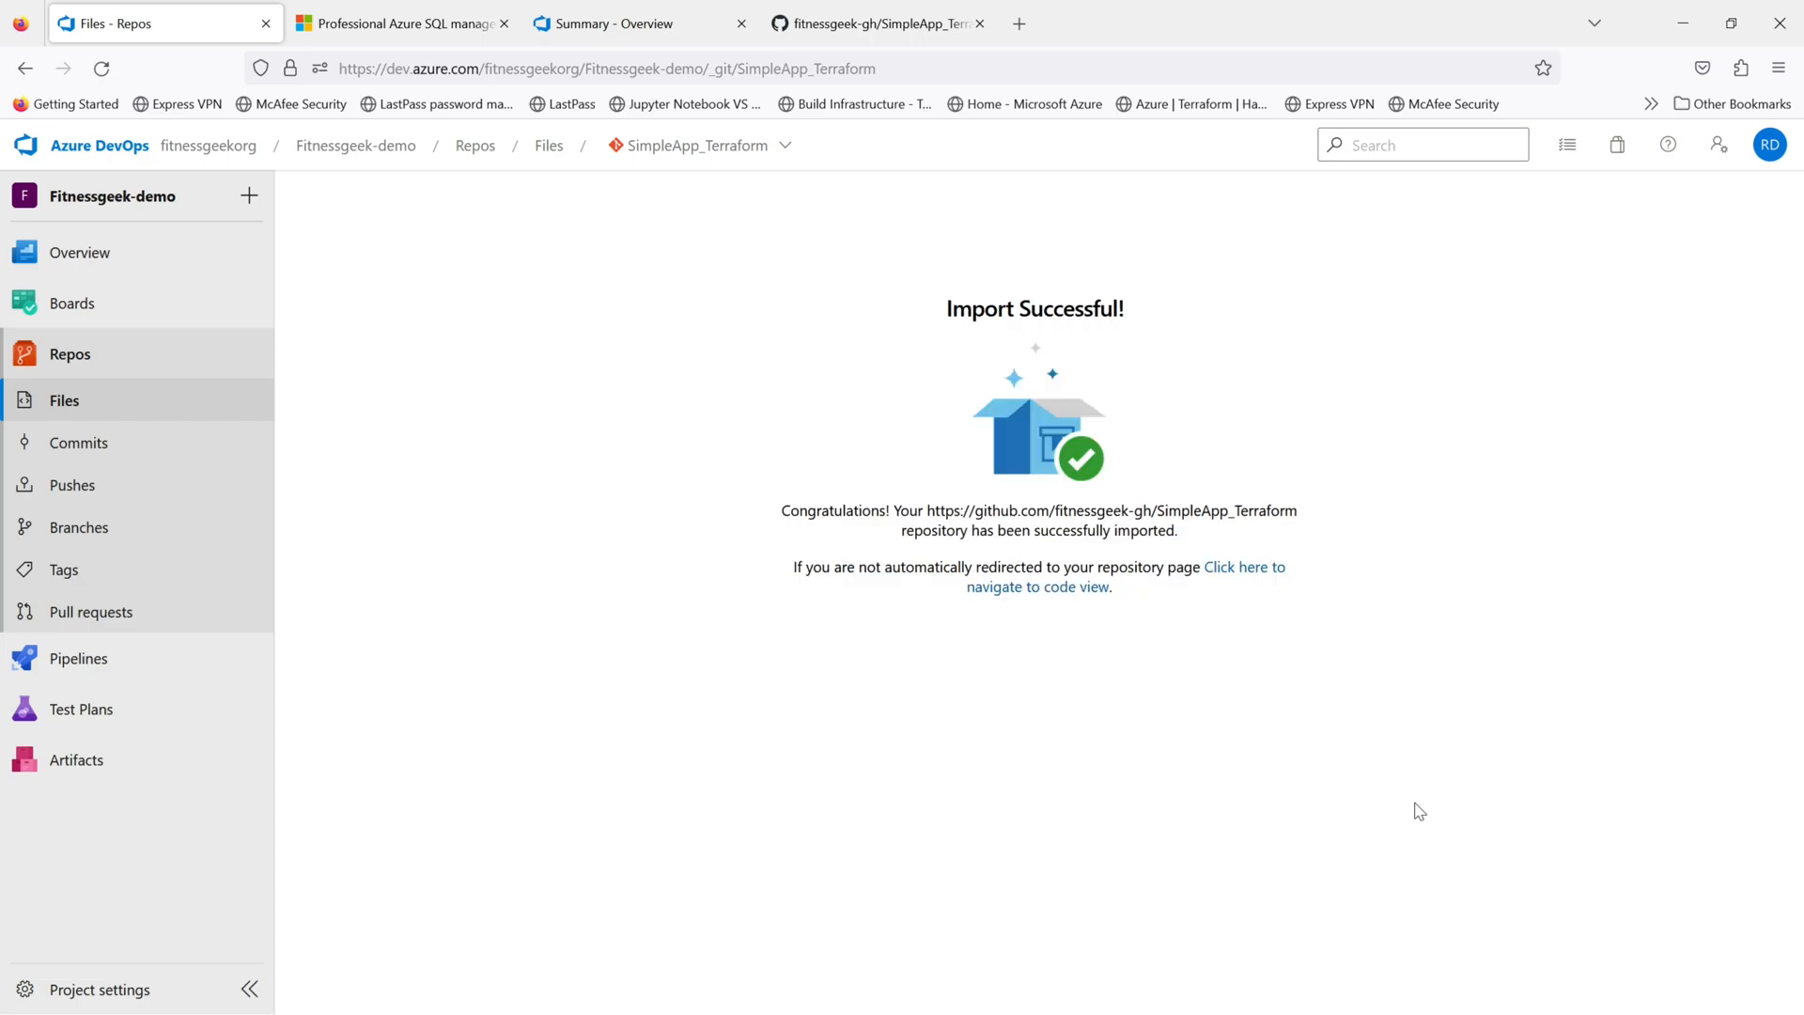
{"action": "mouse_move", "coordinate": [1223, 624]}
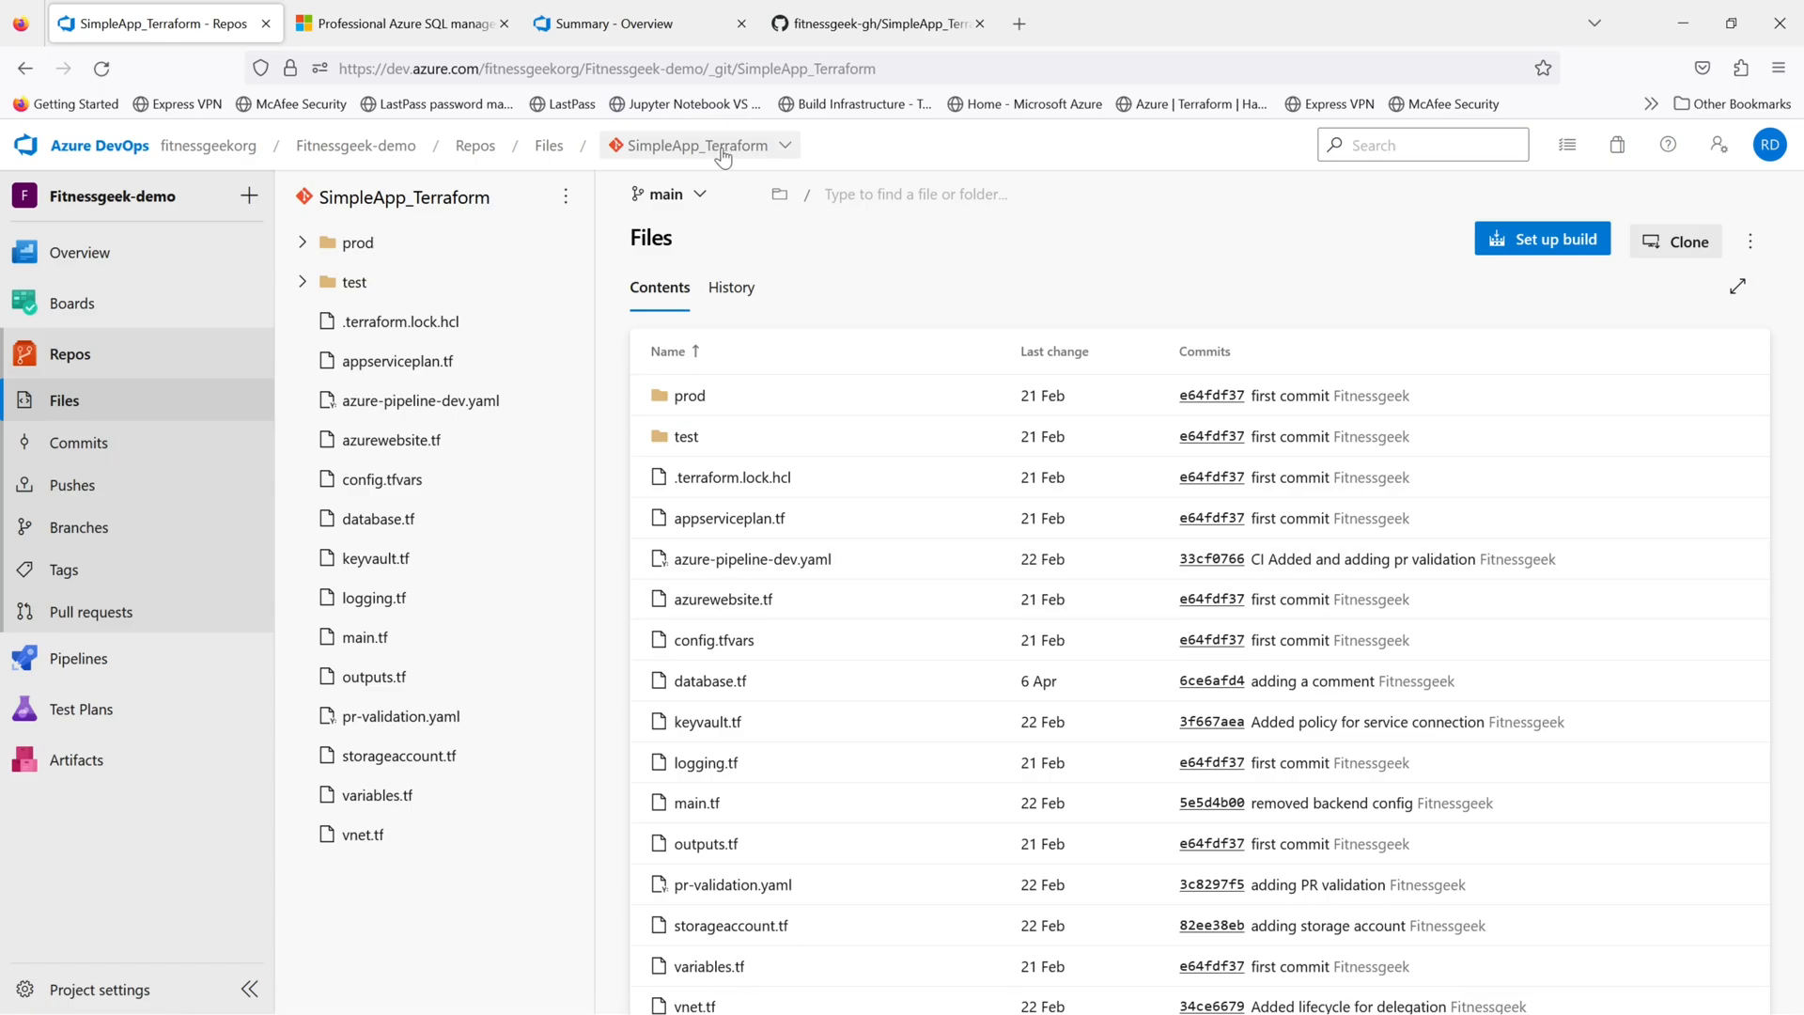
{"action": "left_click", "coordinate": [698, 145]}
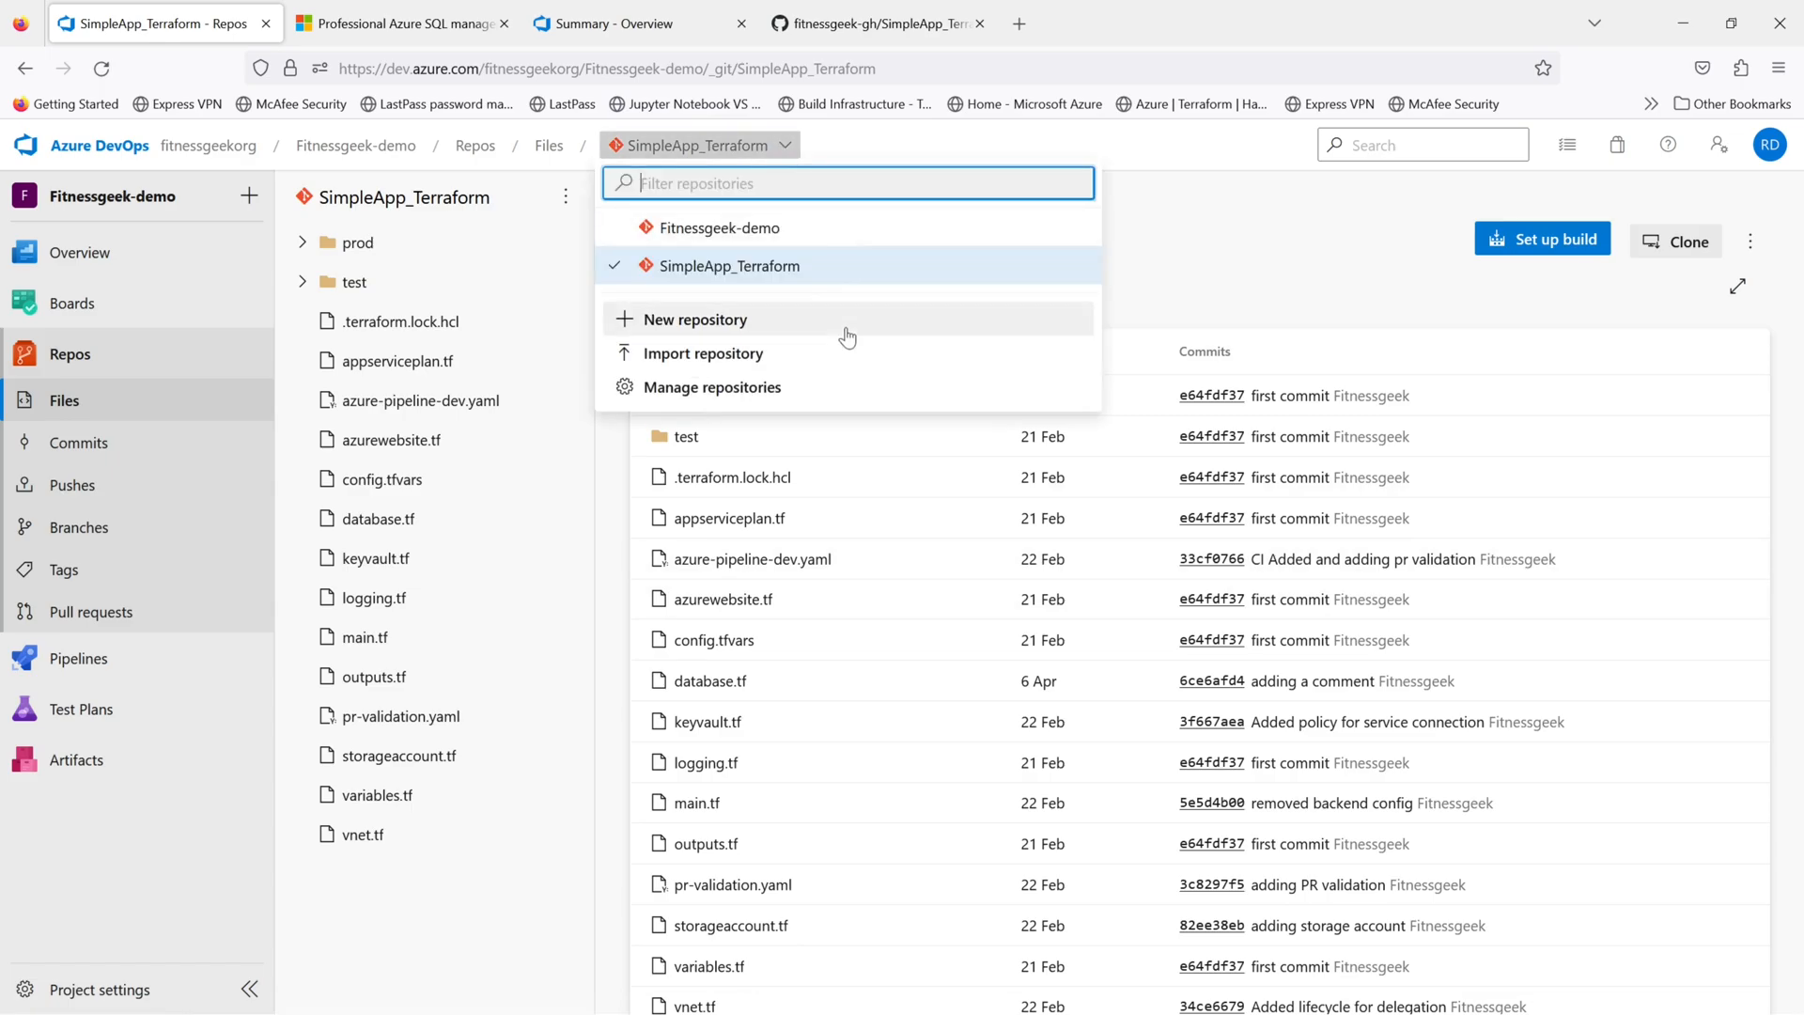
{"action": "mouse_move", "coordinate": [829, 353]}
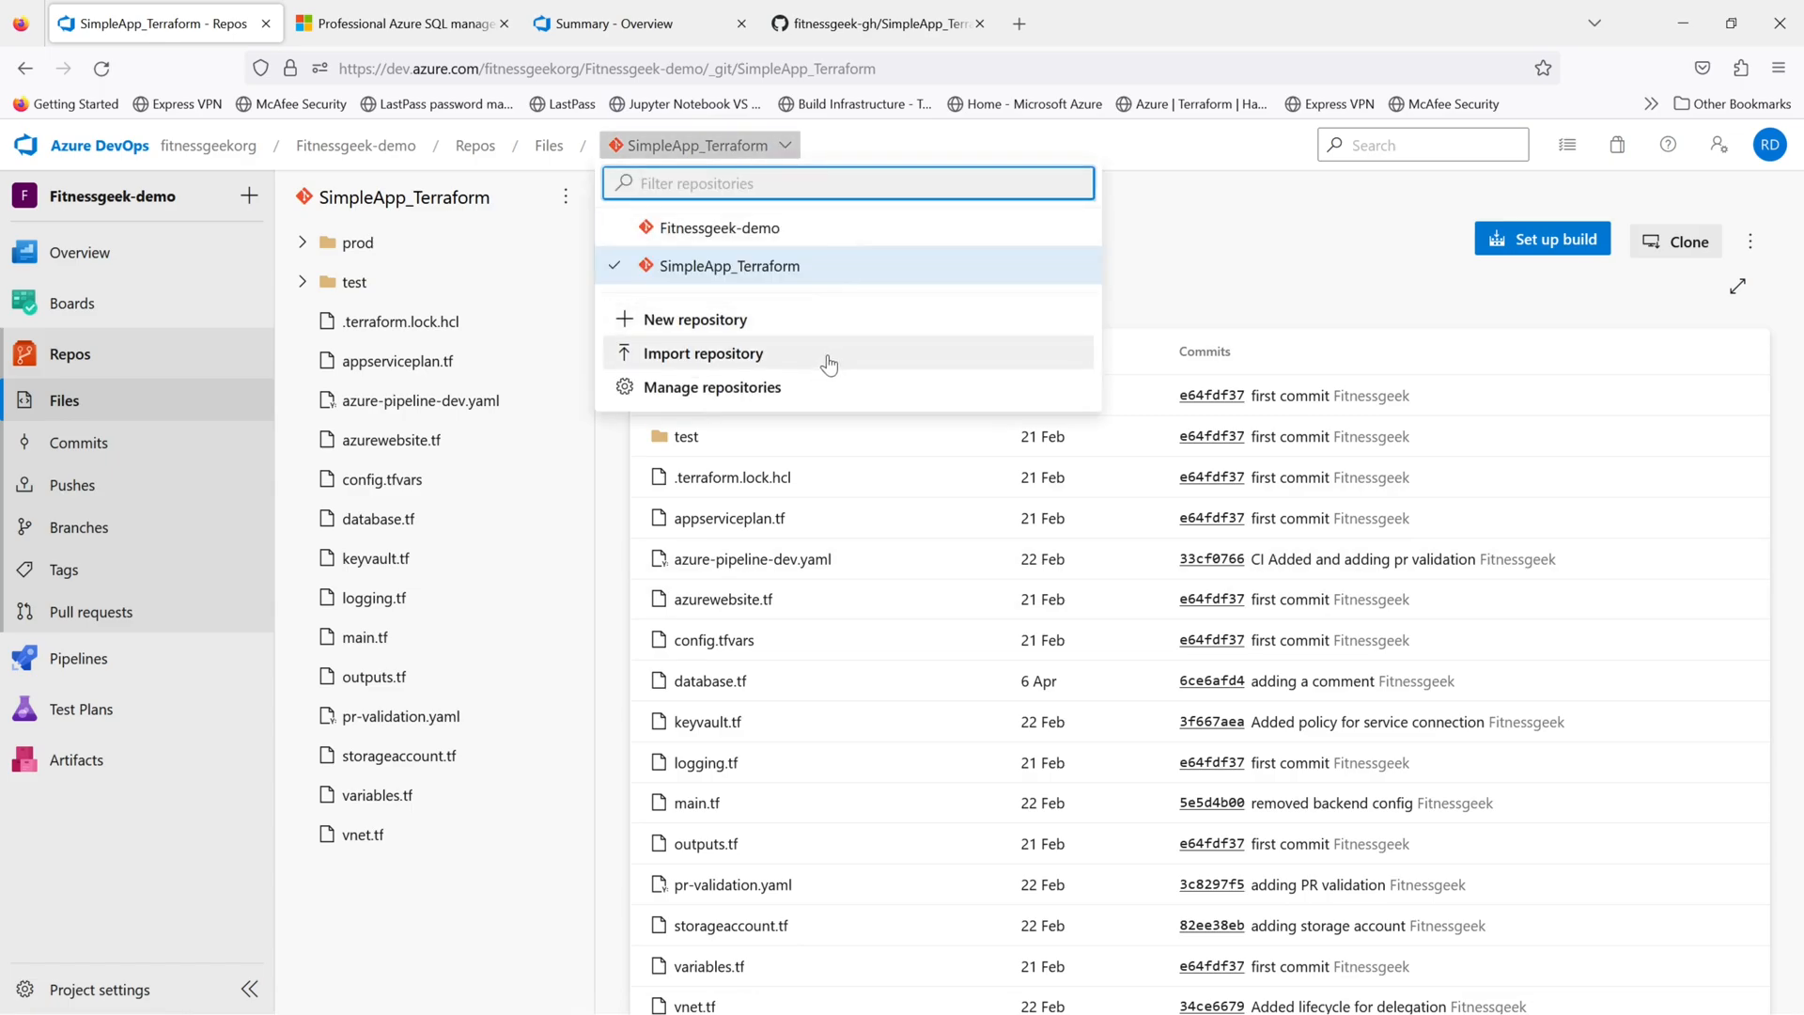